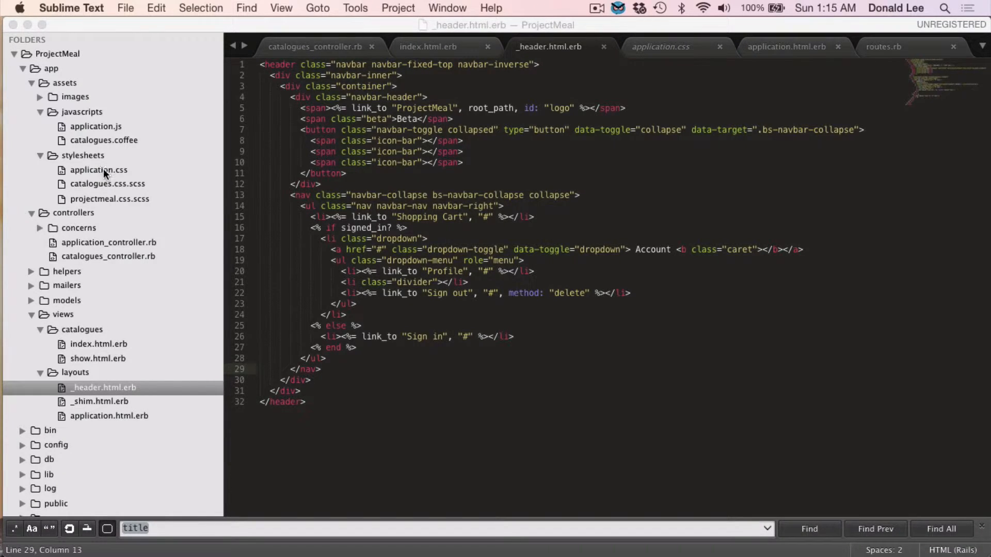
# Show application.css with its require_tree and require_self manifest directives
pyautogui.click(659, 46)
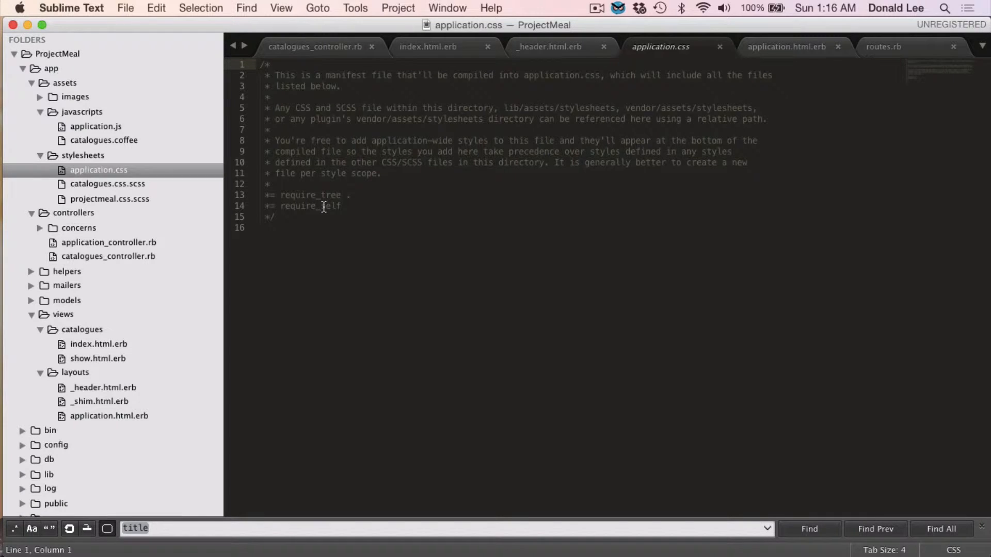
pyautogui.moveTo(427, 223)
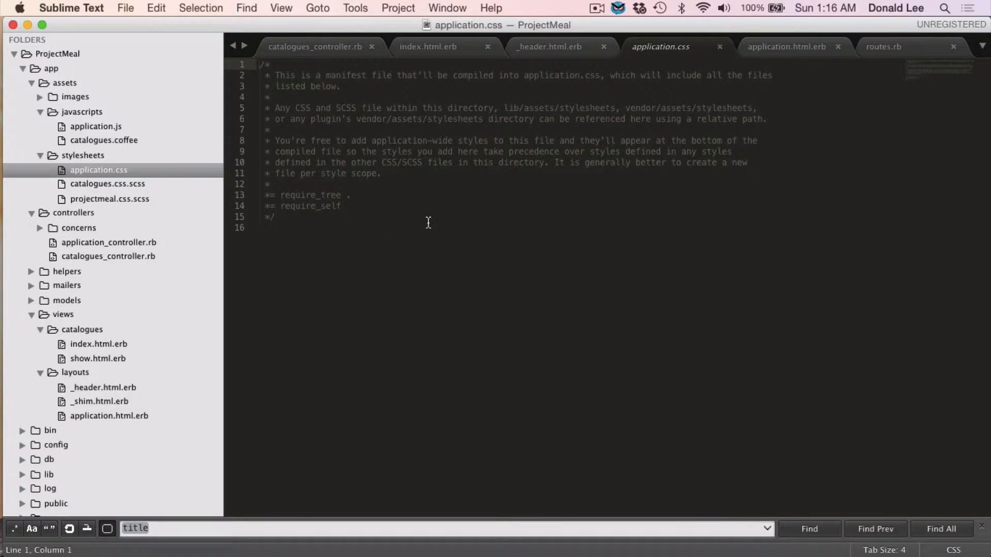
pyautogui.moveTo(387, 381)
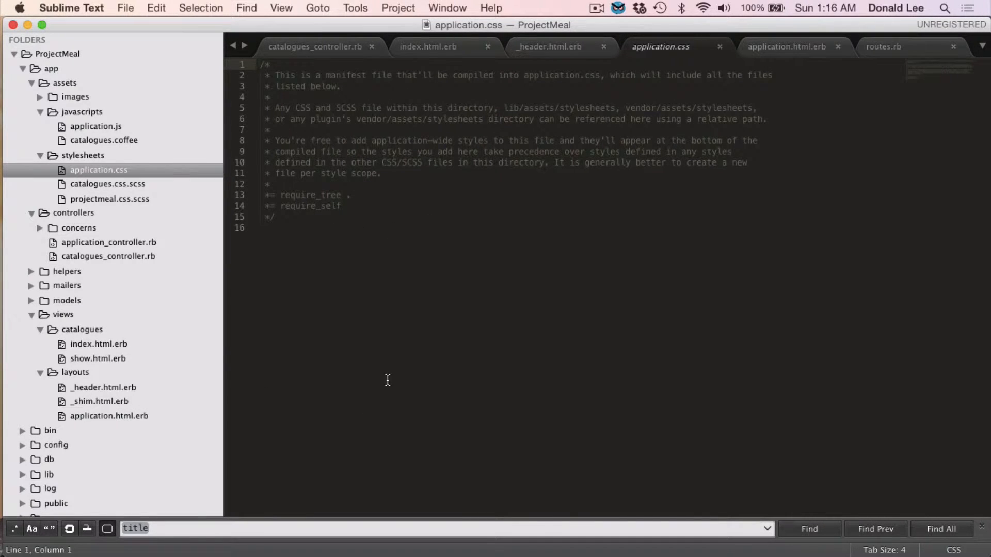
pyautogui.moveTo(328, 305)
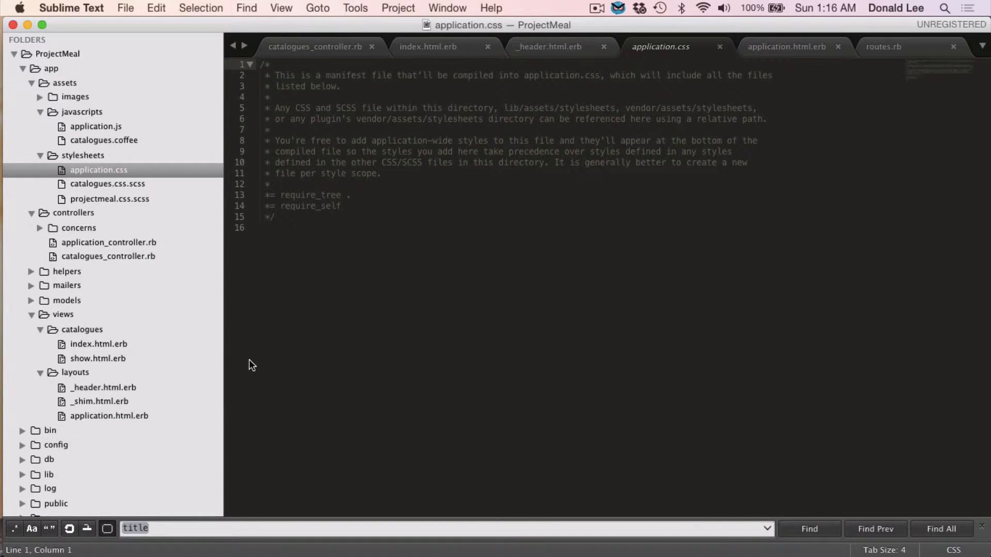
# Add a new file to the layouts folder and save it as _footer.html.erb
pyautogui.rightClick(75, 373)
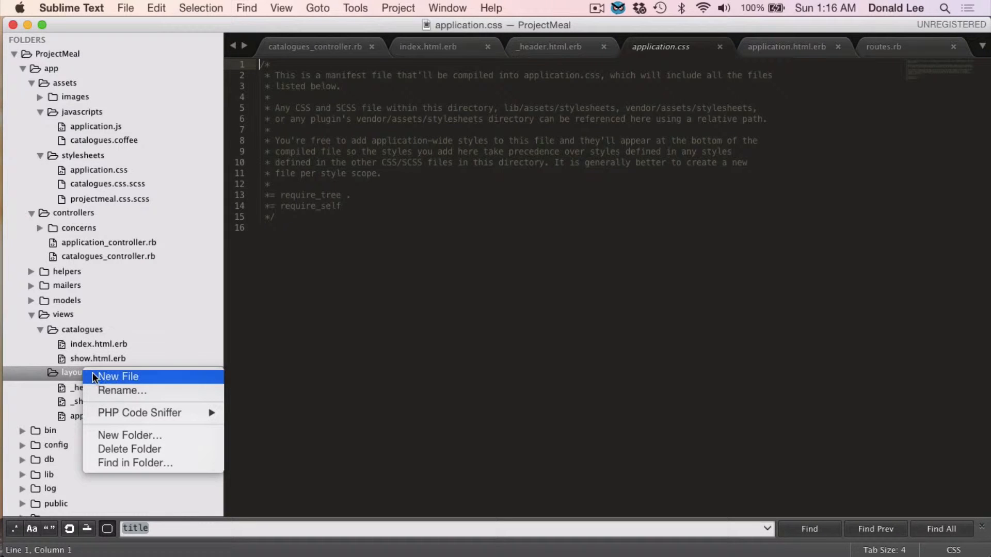
pyautogui.click(117, 376)
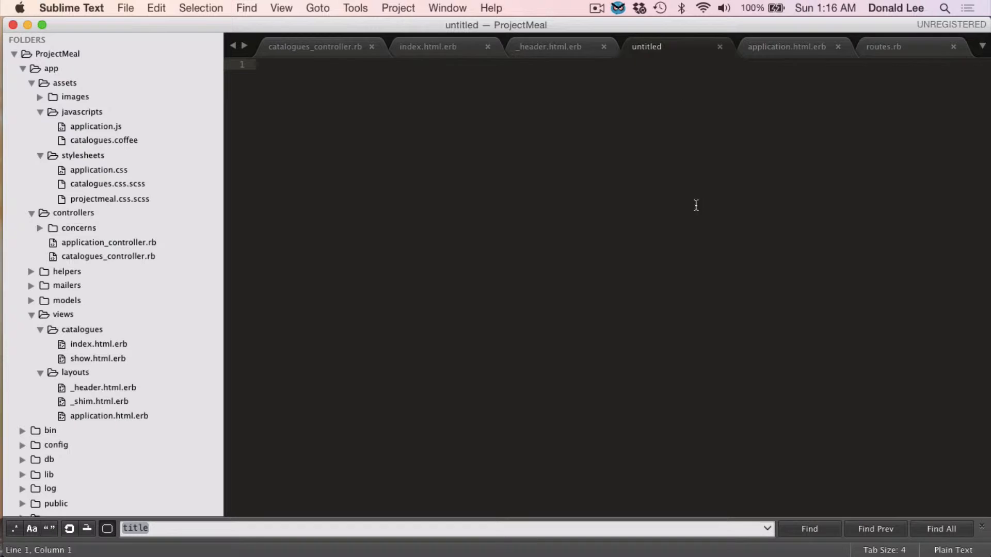
pyautogui.press('cmd+s')
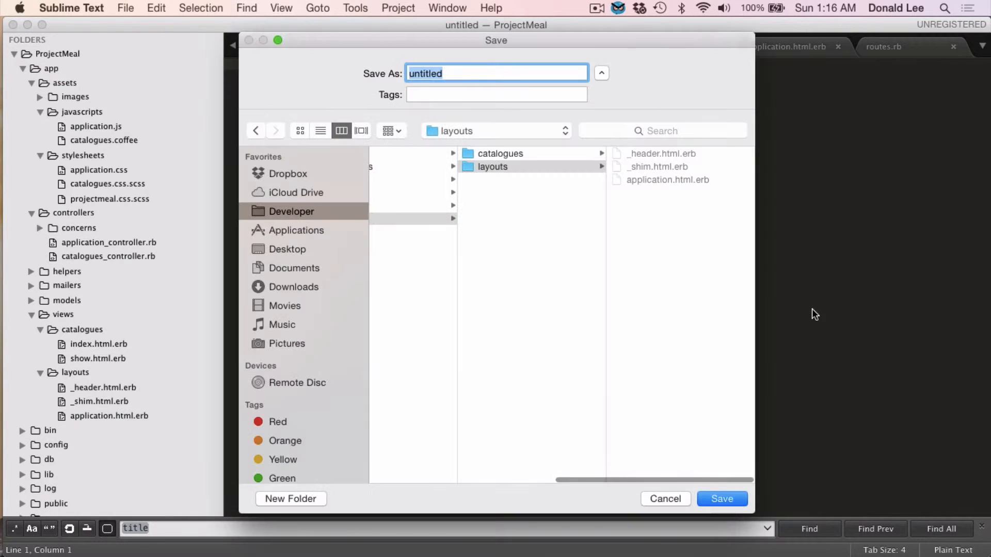
pyautogui.write('footer.html')
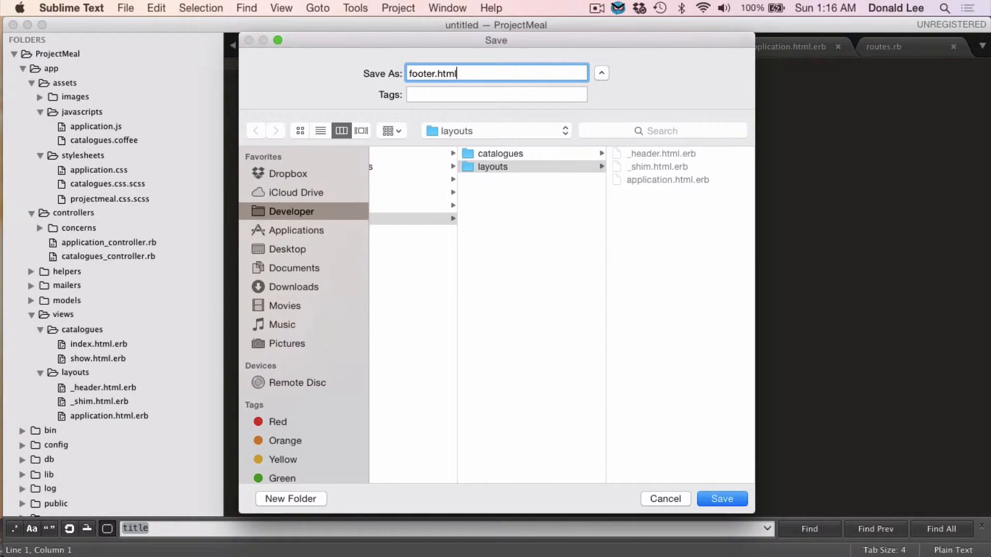
pyautogui.write('_footer.html.erb')
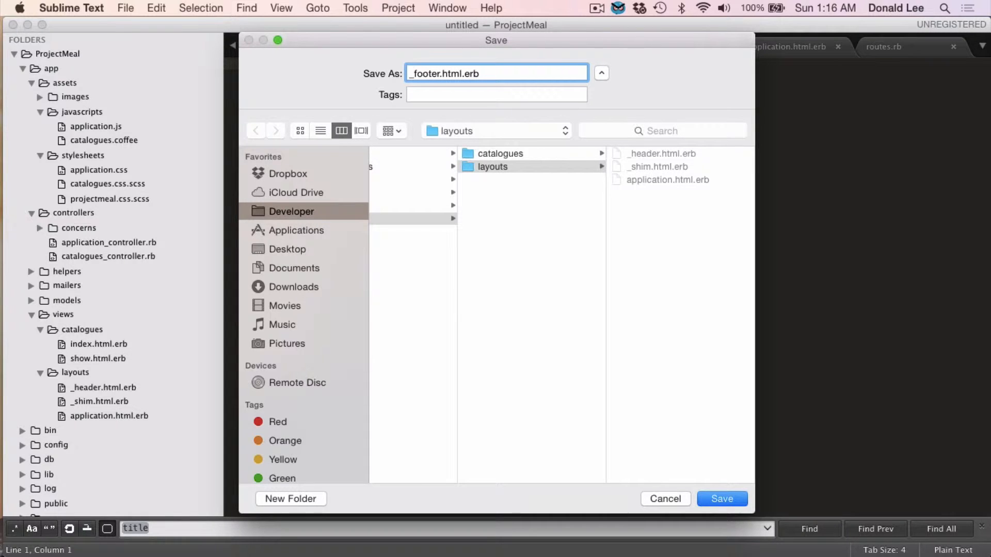
pyautogui.click(721, 498)
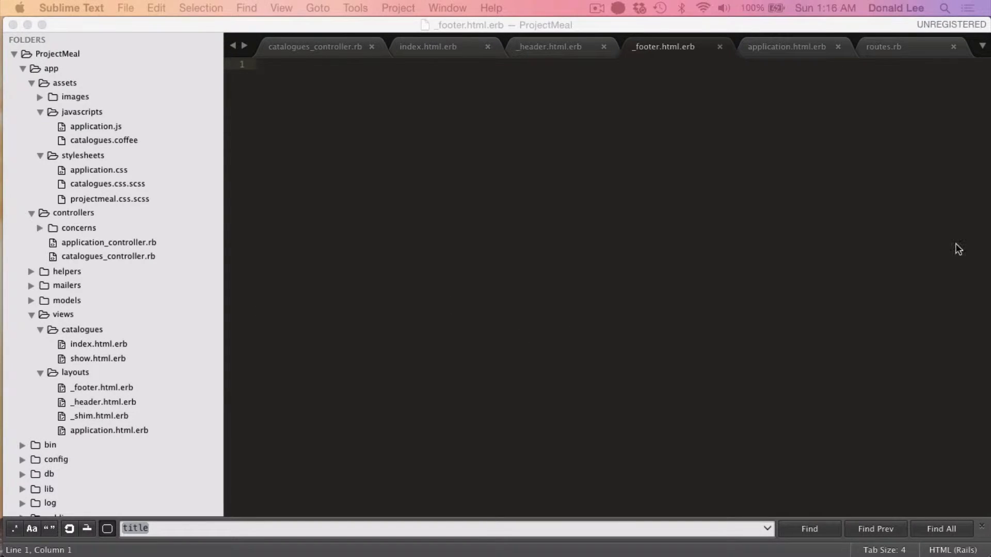
# Write the push div followed by a footer element with class 'footer navbar-fixed-bottom'
pyautogui.write('<div></div>')
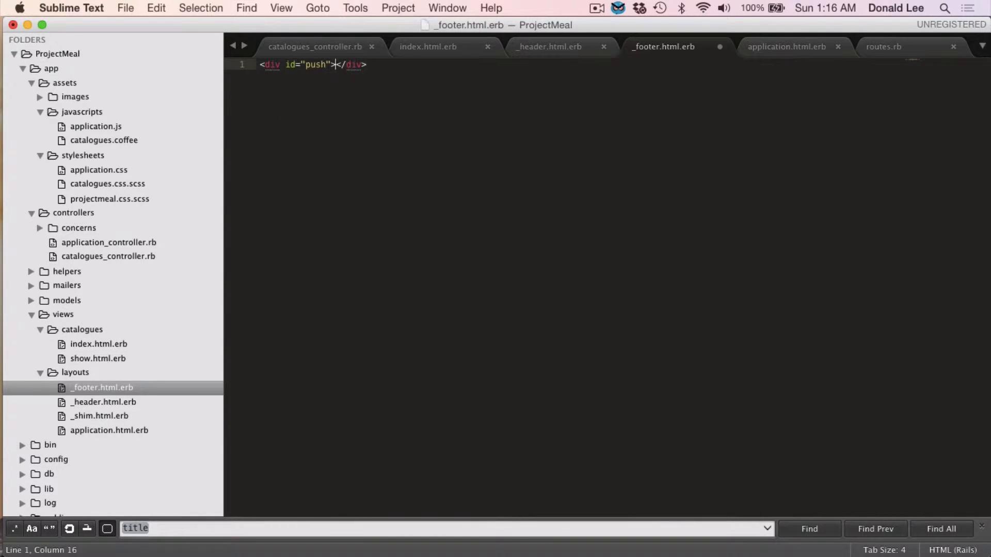
pyautogui.press('enter')
pyautogui.write('<footer></footer>')
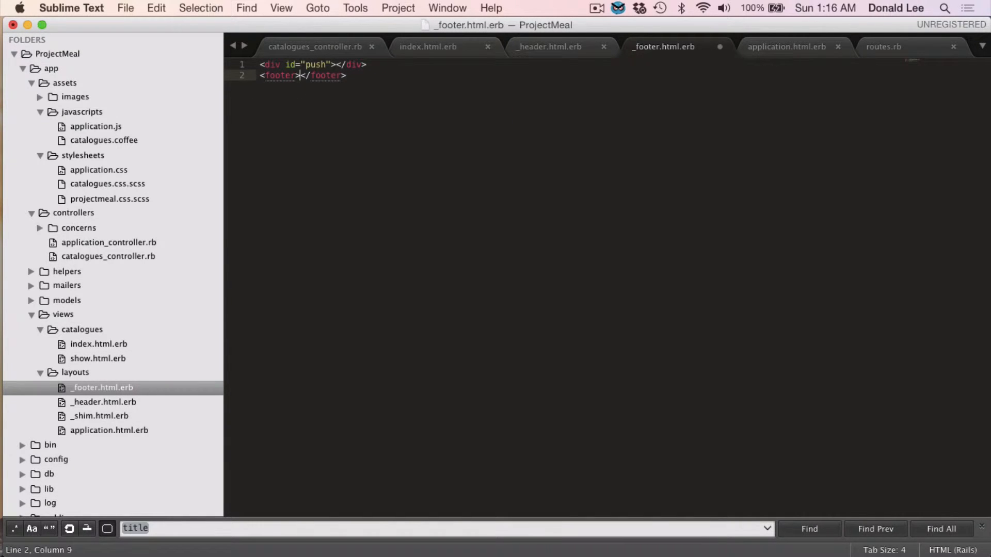
pyautogui.press('Enter')
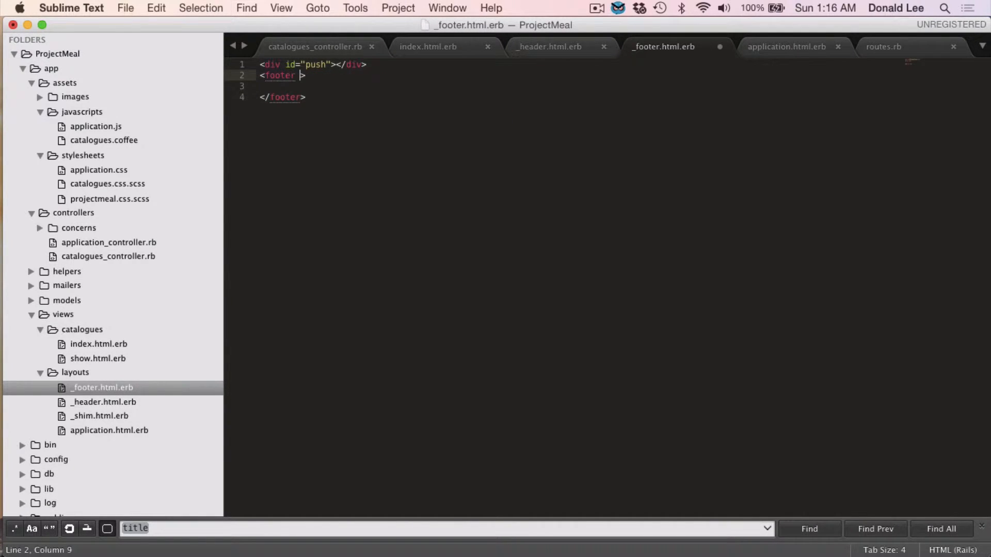
pyautogui.write('class="footer')
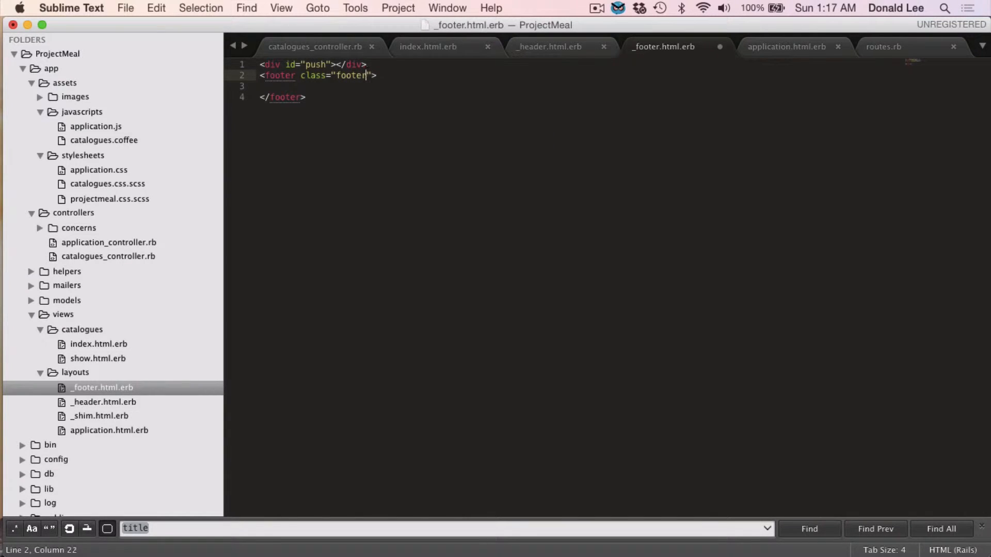
pyautogui.write('navbar-fixed')
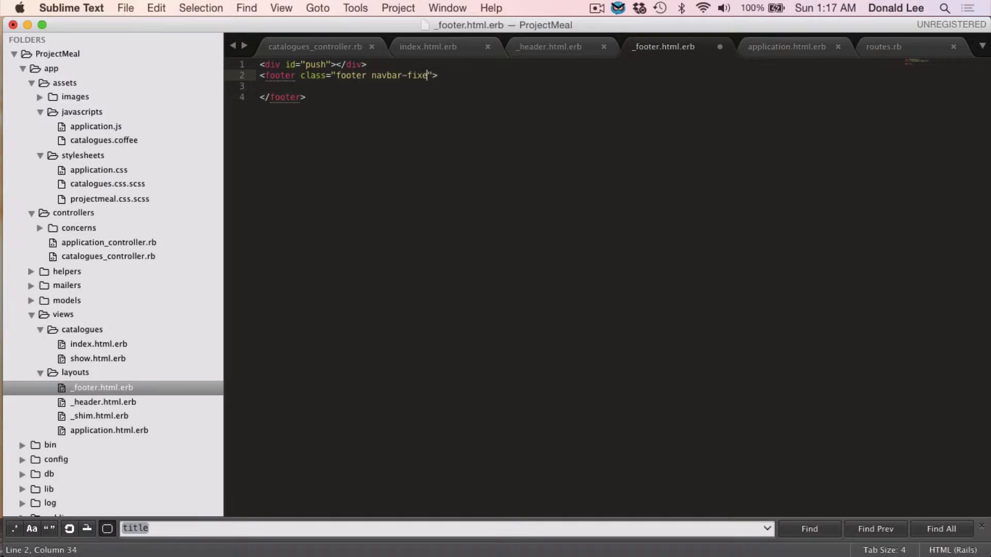
pyautogui.write('d-bottom')
pyautogui.click(581, 86)
pyautogui.write('<div></div>')
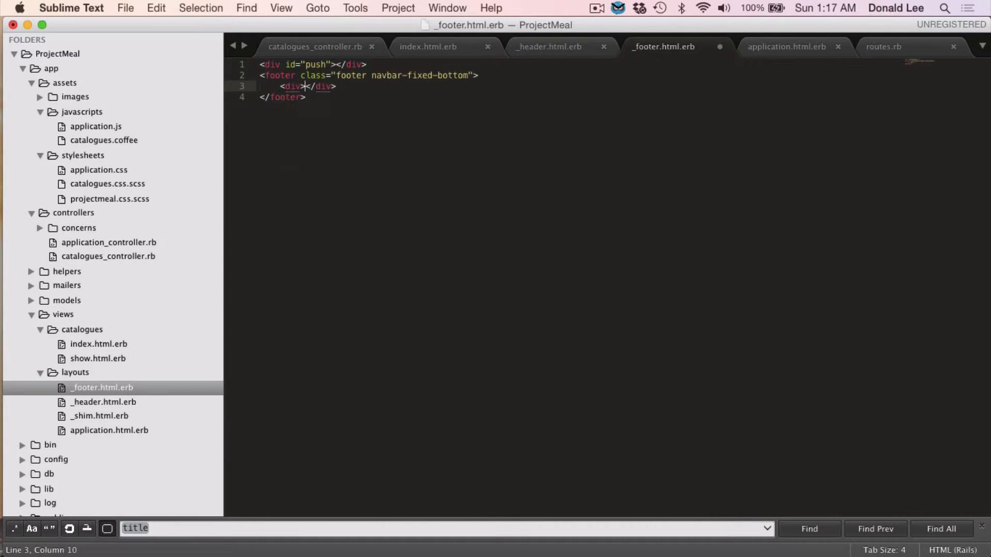
# Nest a div.container, a nav and an empty ul inside the footer
pyautogui.write('class="cont">')
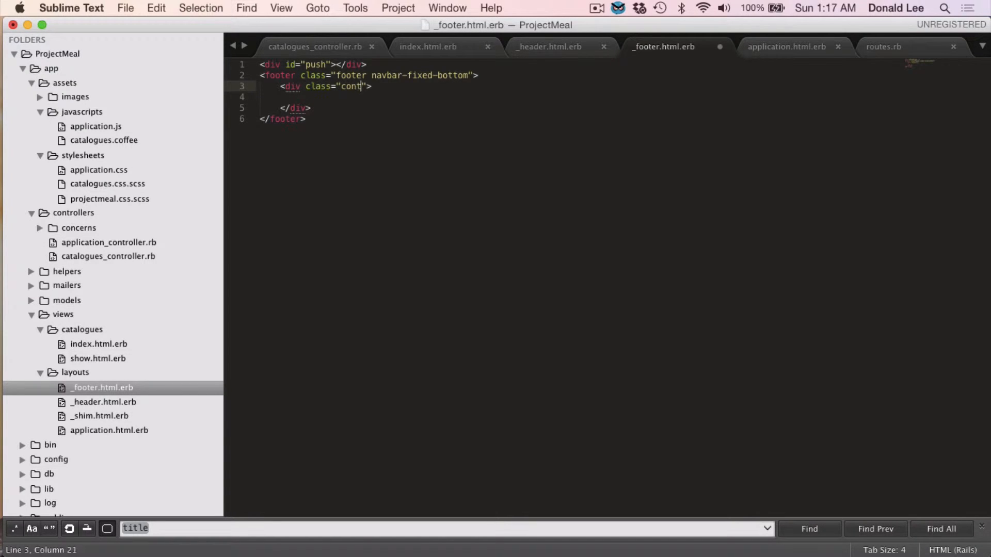
pyautogui.write('ainer')
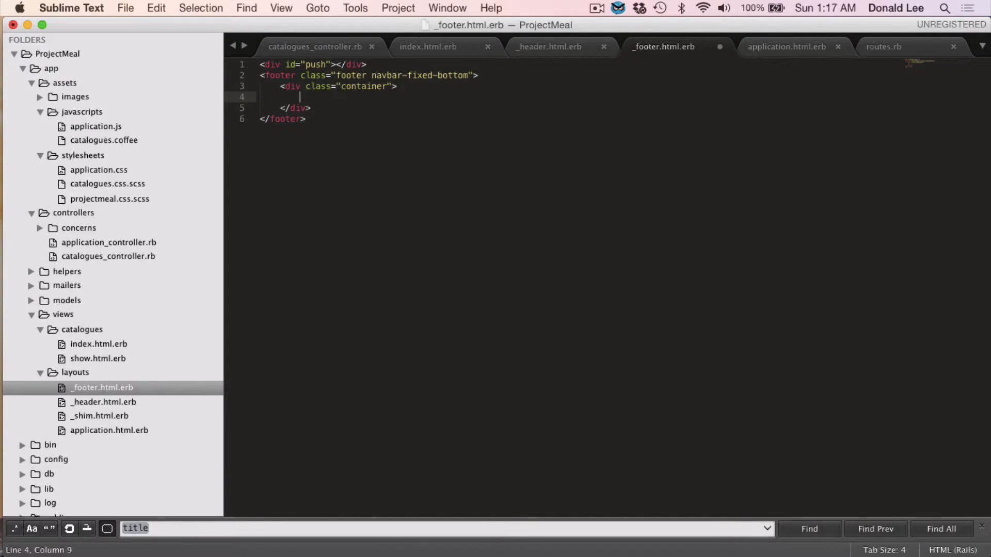
pyautogui.write('<nav></nav>')
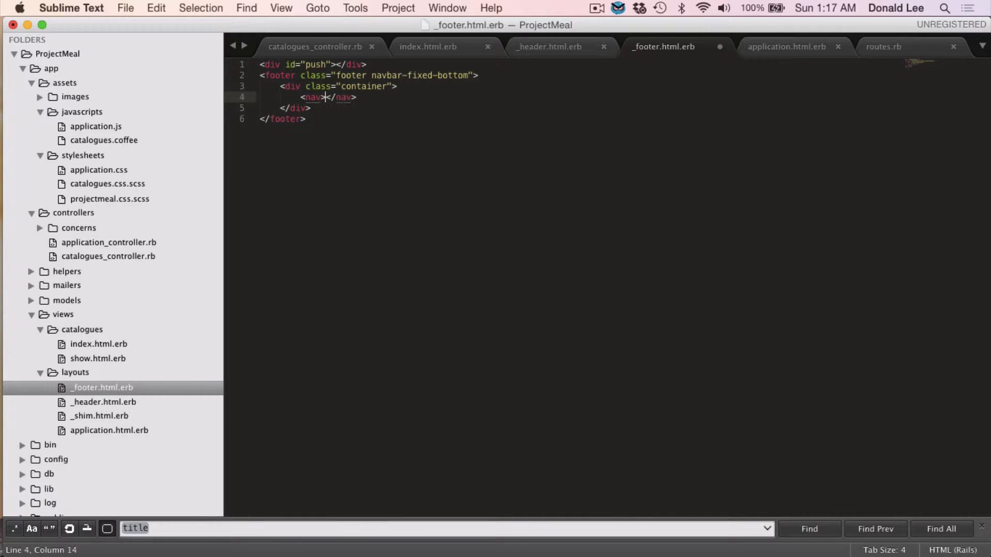
pyautogui.press('enter')
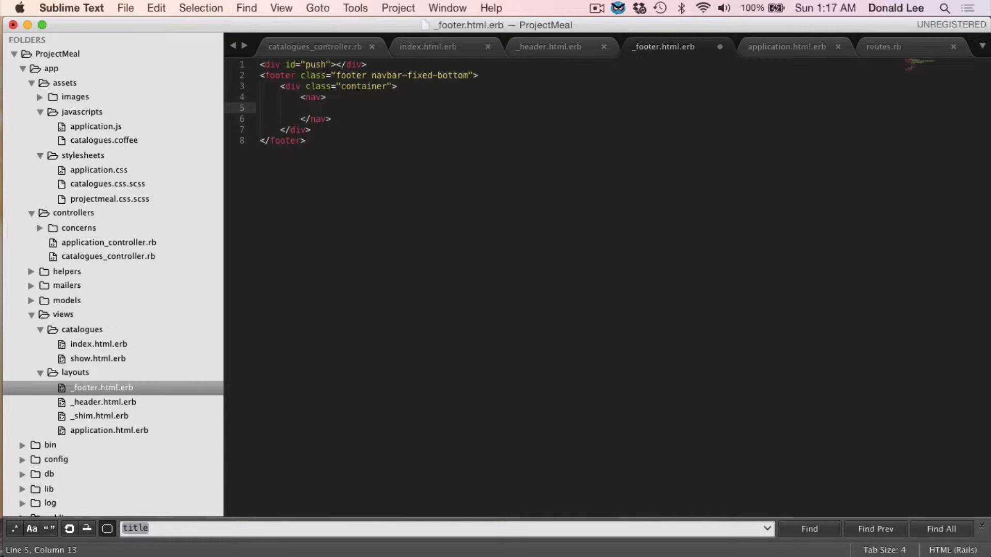
pyautogui.write('<ul></ul>')
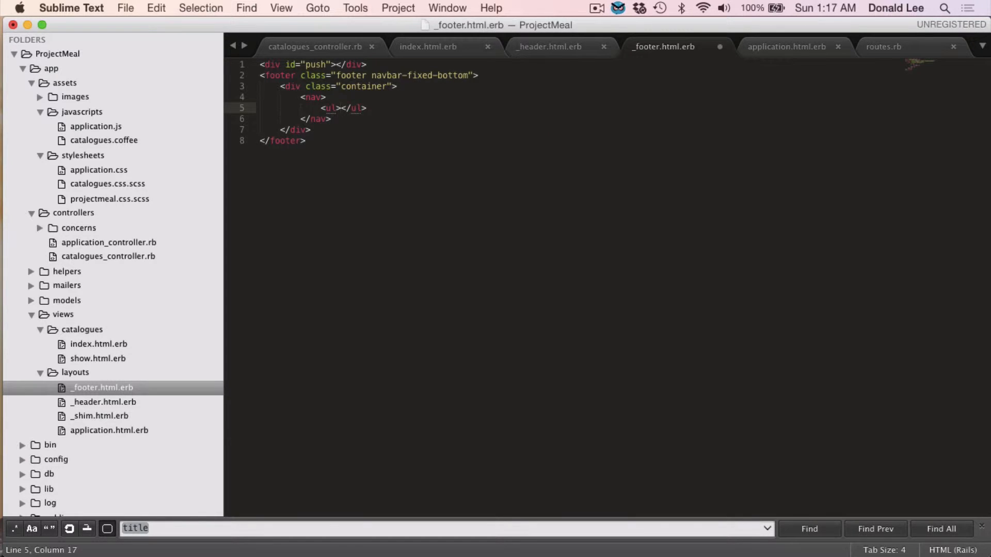
pyautogui.press('enter')
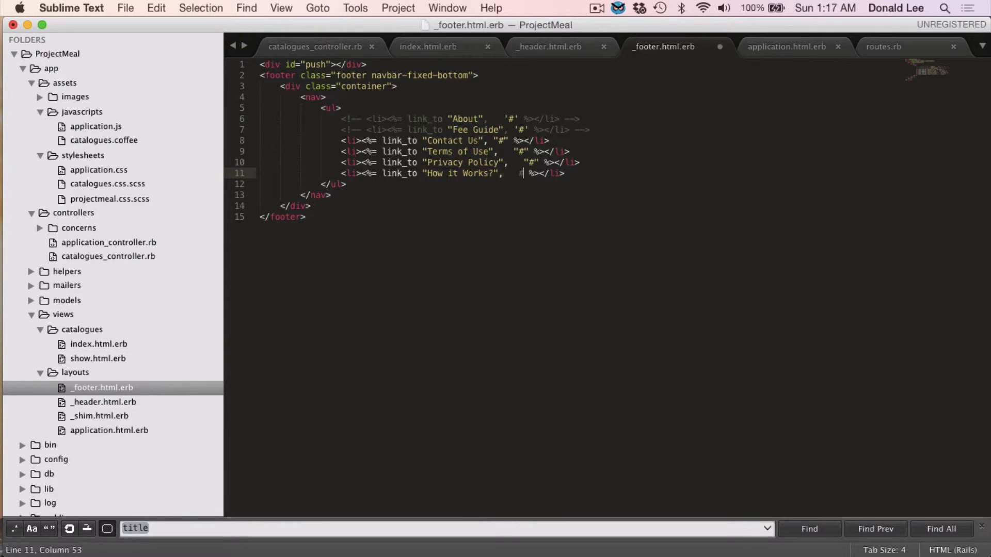
# Give the 'How it Works?' footer link a '#' target like the other active links
pyautogui.write('#')
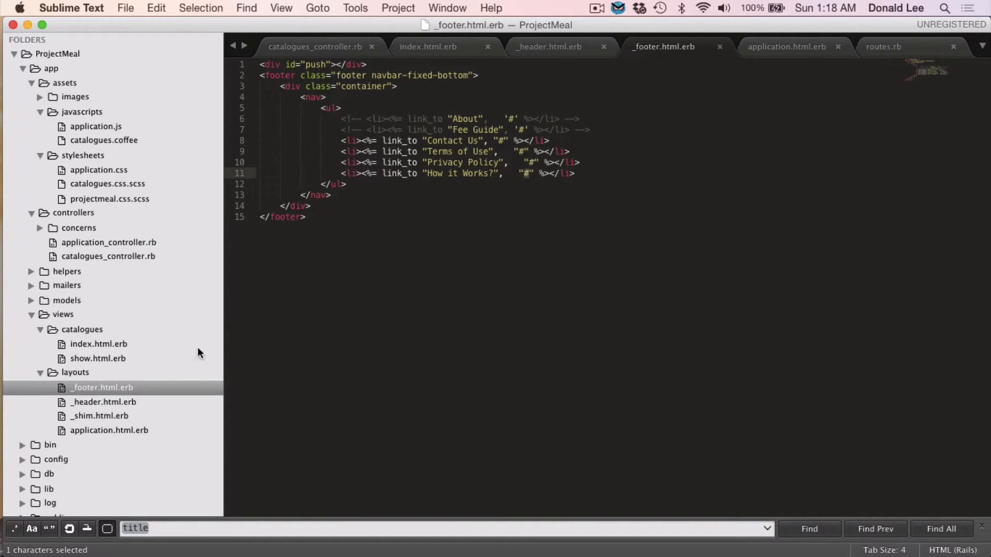
# Add <%= render 'layouts/footer' %> after the container div in application.html.erb and save
pyautogui.write('applica')
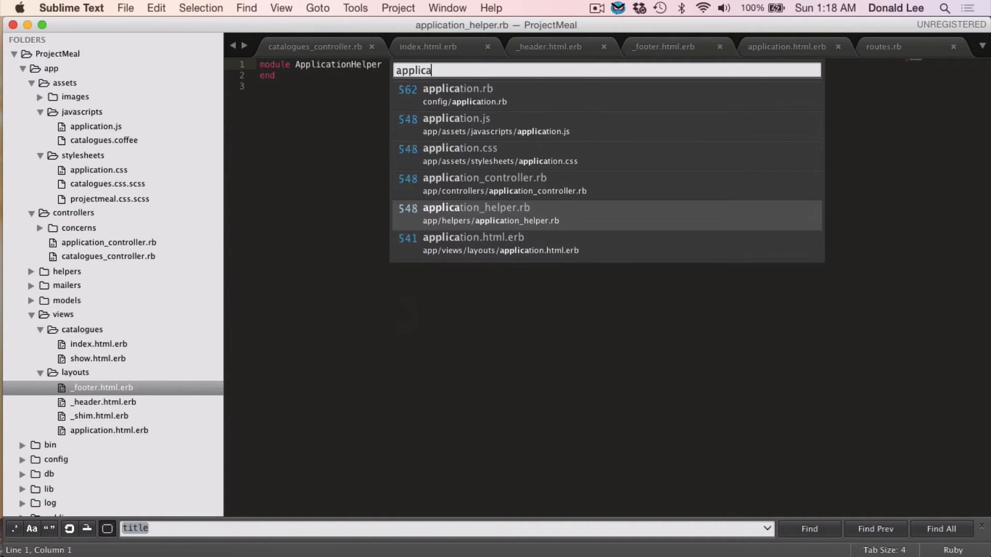
pyautogui.click(473, 238)
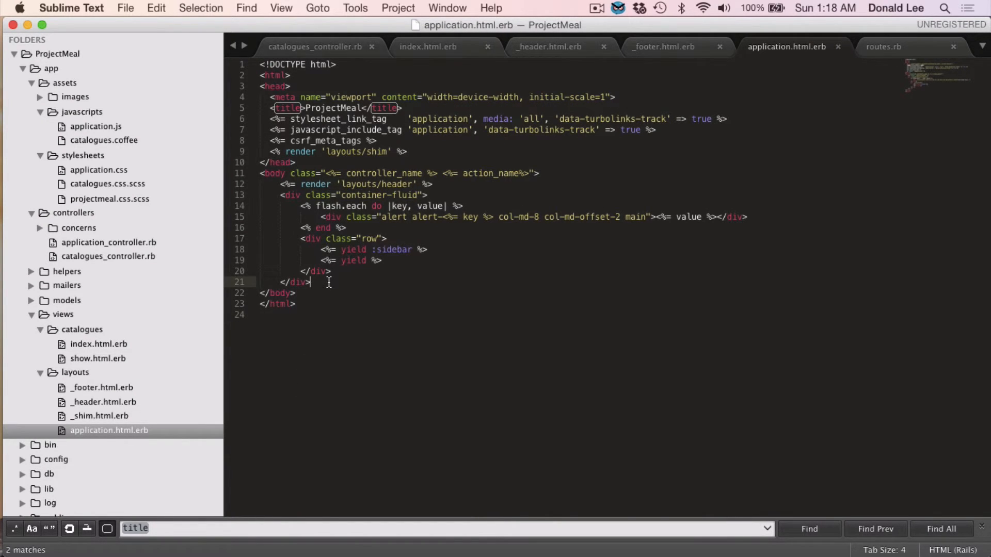
pyautogui.press('enter')
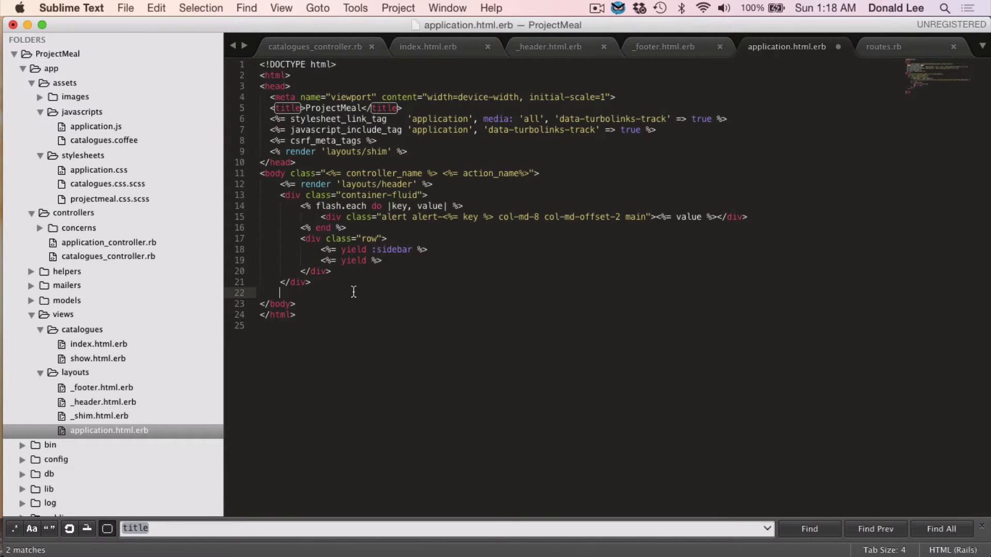
pyautogui.write('<%')
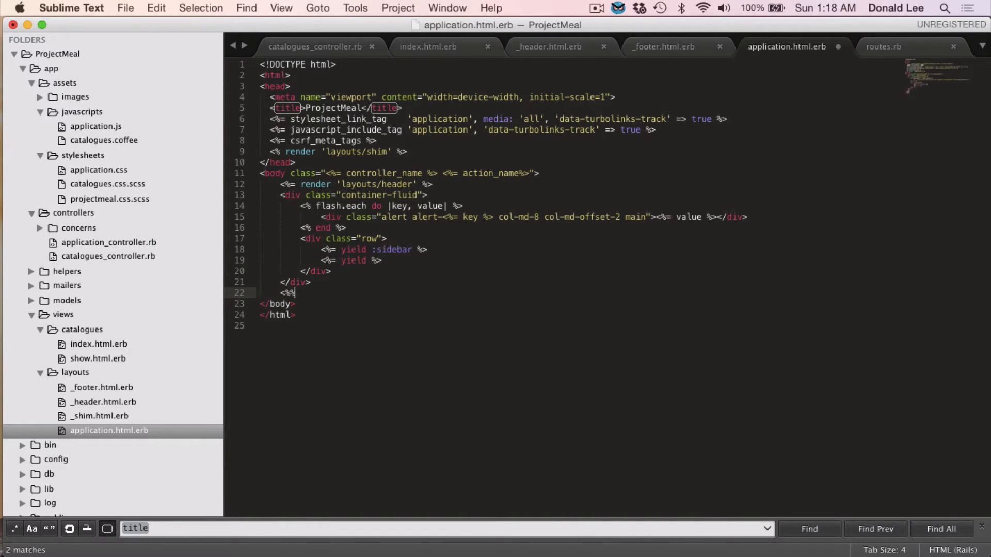
pyautogui.write('render%>')
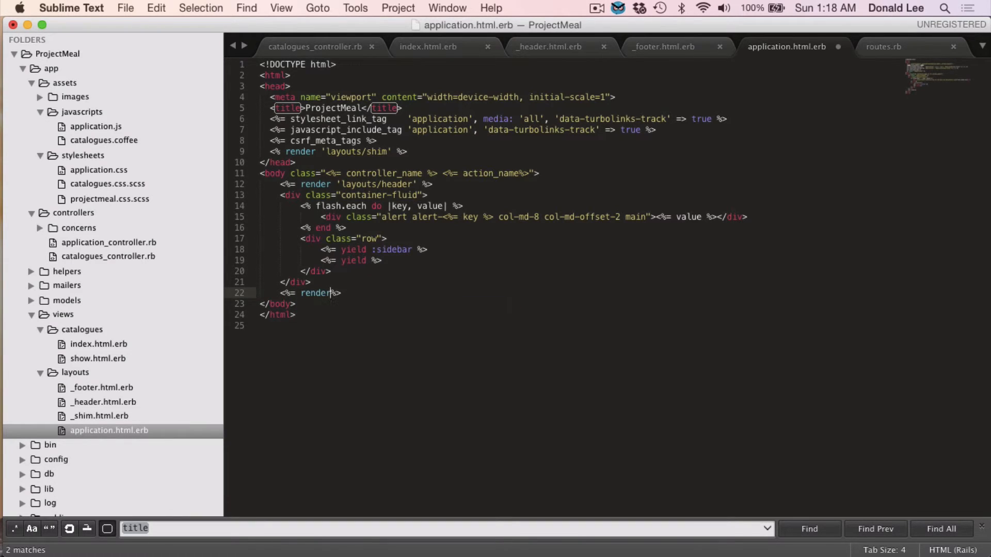
pyautogui.write("'lay")
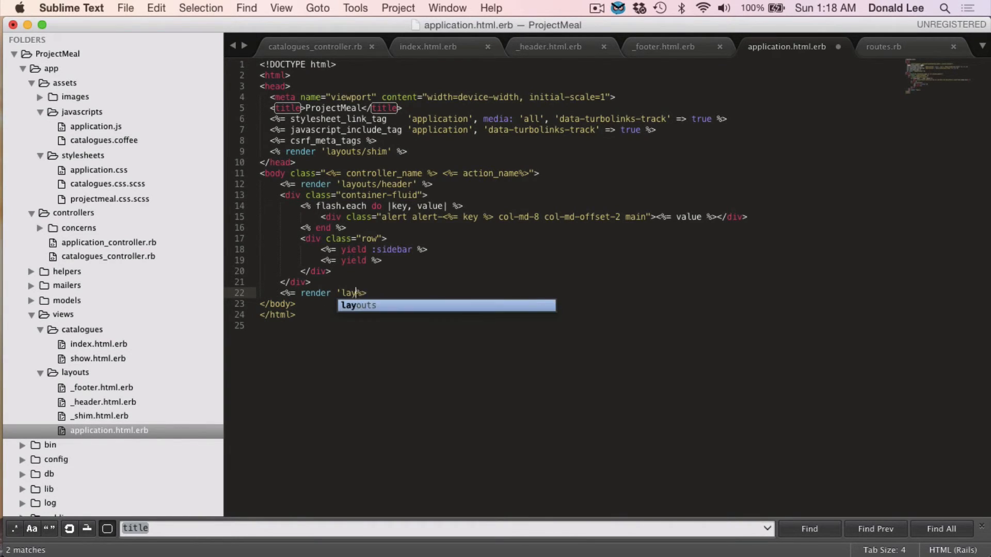
pyautogui.write('outs/footer')
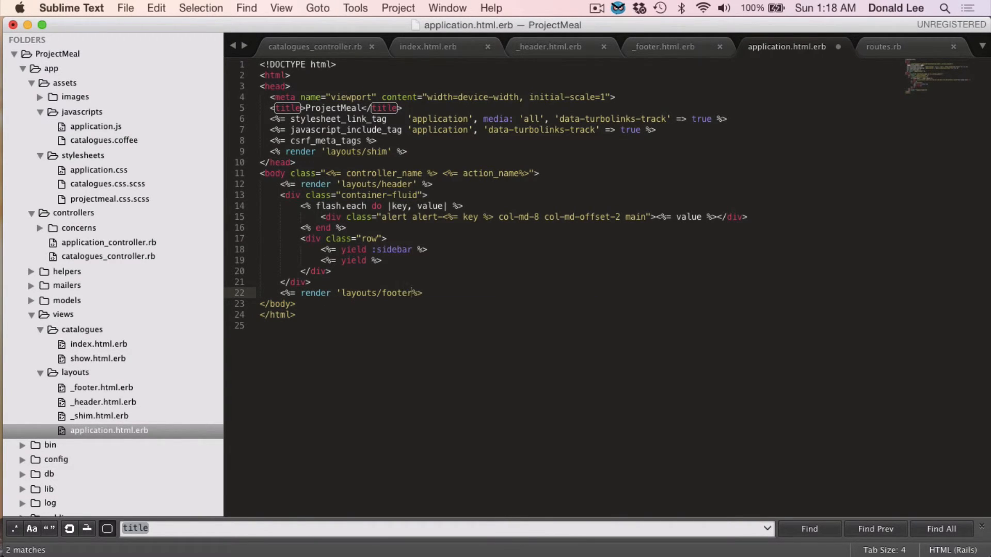
pyautogui.press('cmd+s')
pyautogui.write("' ")
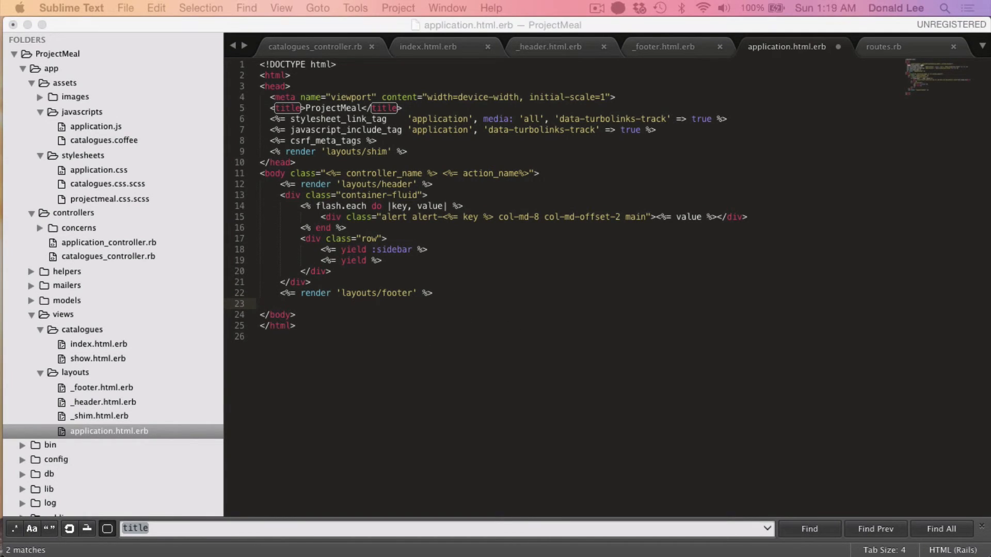
# Add <%= debug(params) if Rails.env.development? %> below the footer render, save and close the layout
pyautogui.press('cmd+c')
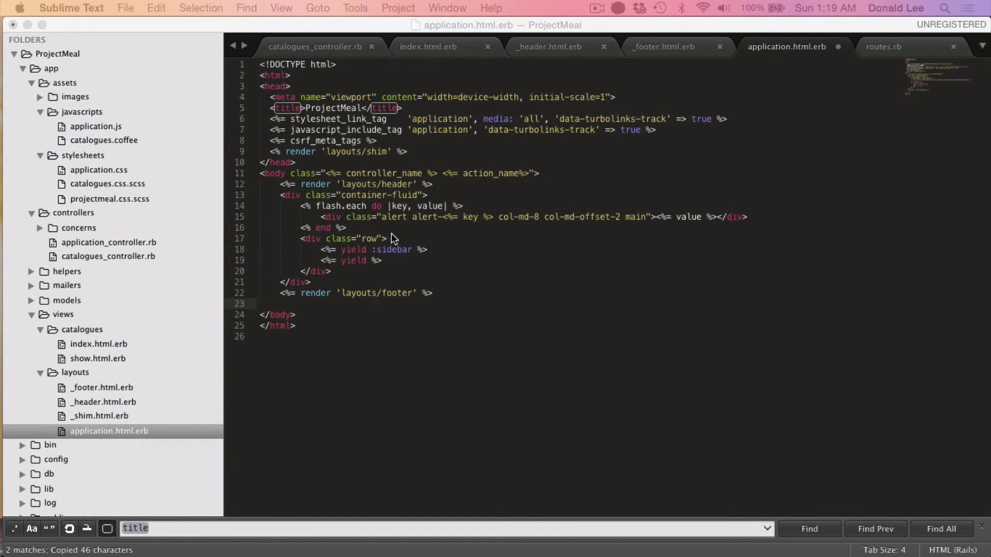
pyautogui.write('<%= debug(params) if Rails.env.development? %>')
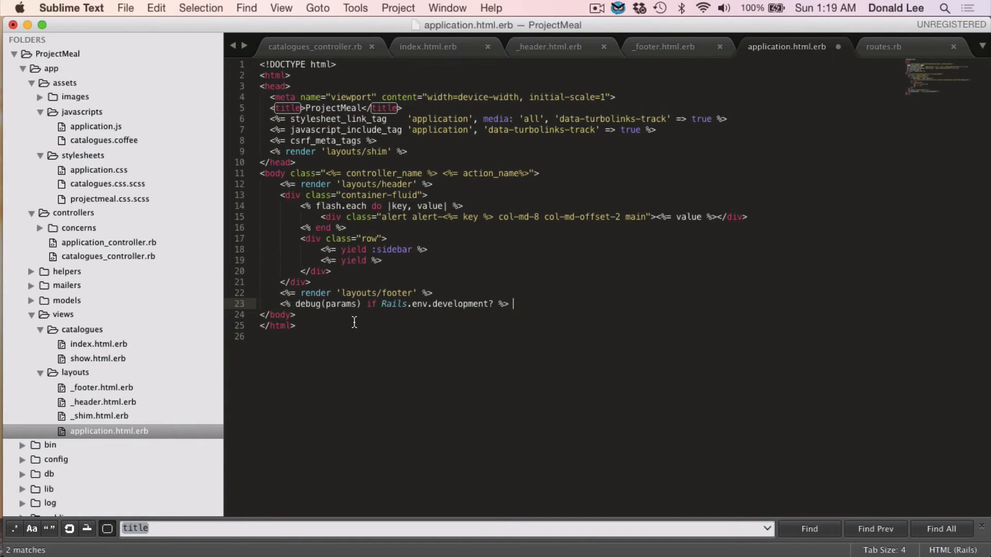
pyautogui.moveTo(417, 331)
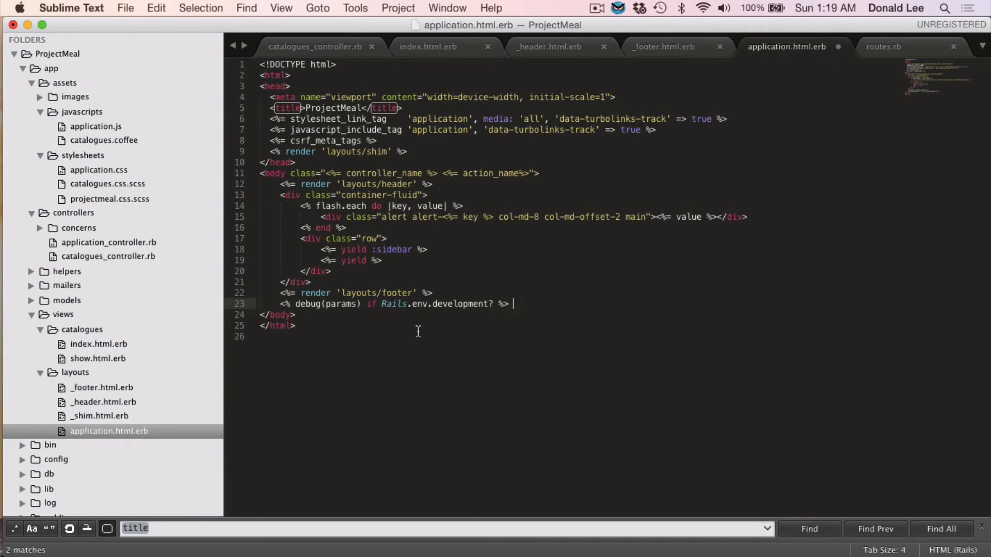
pyautogui.moveTo(470, 348)
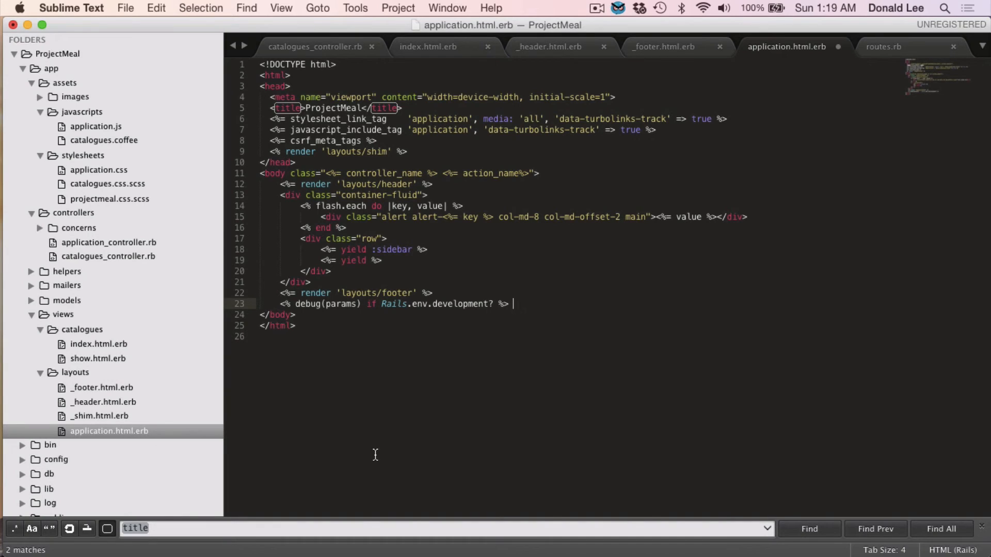
pyautogui.moveTo(374, 478)
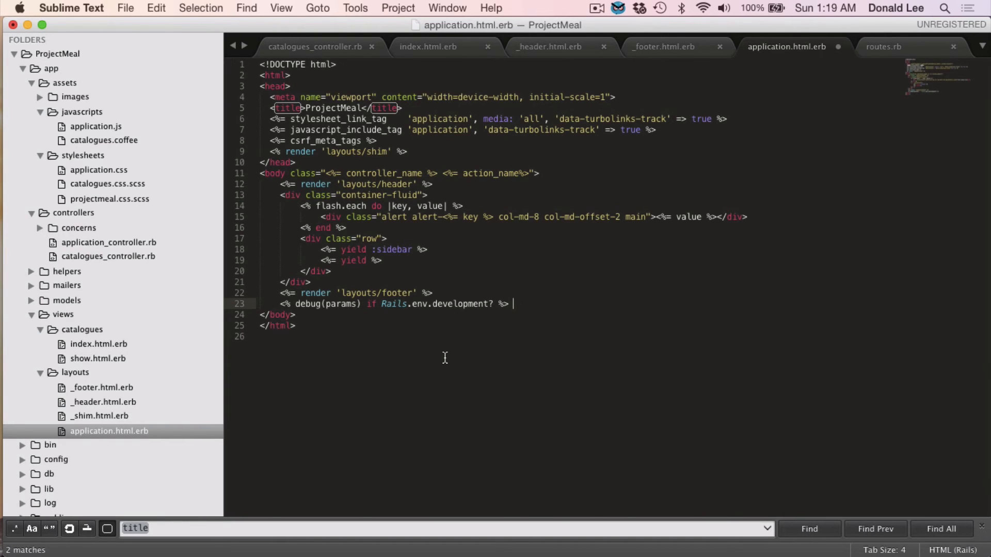
pyautogui.press('cmd+s')
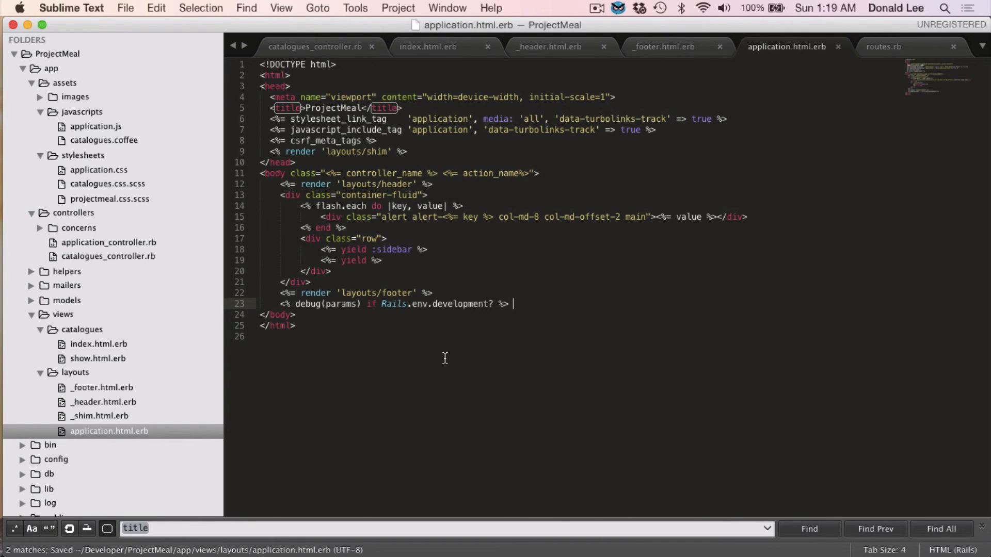
pyautogui.click(665, 46)
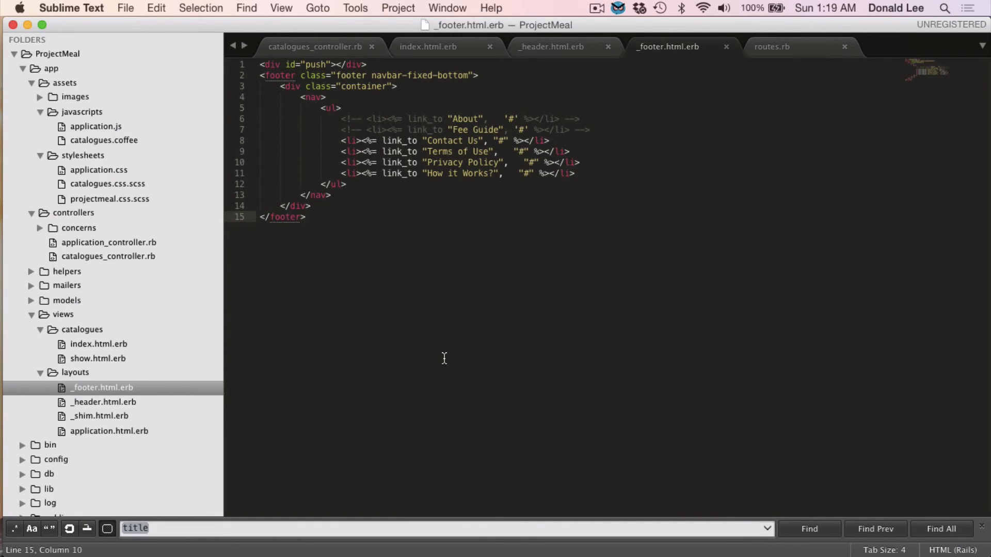
pyautogui.press('cmd+tab')
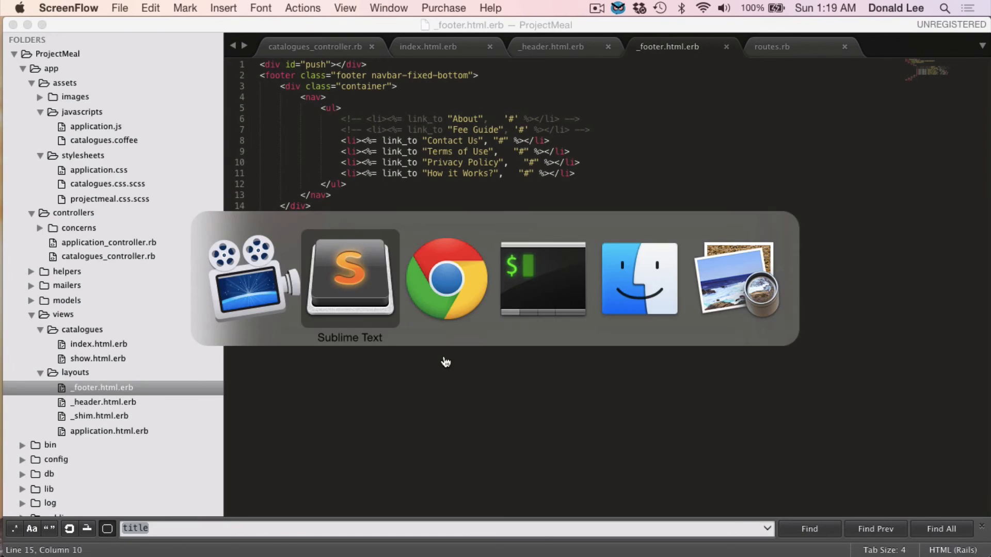
# Bring Chrome forward showing localhost:3000 with the footer links along the bottom
pyautogui.click(446, 278)
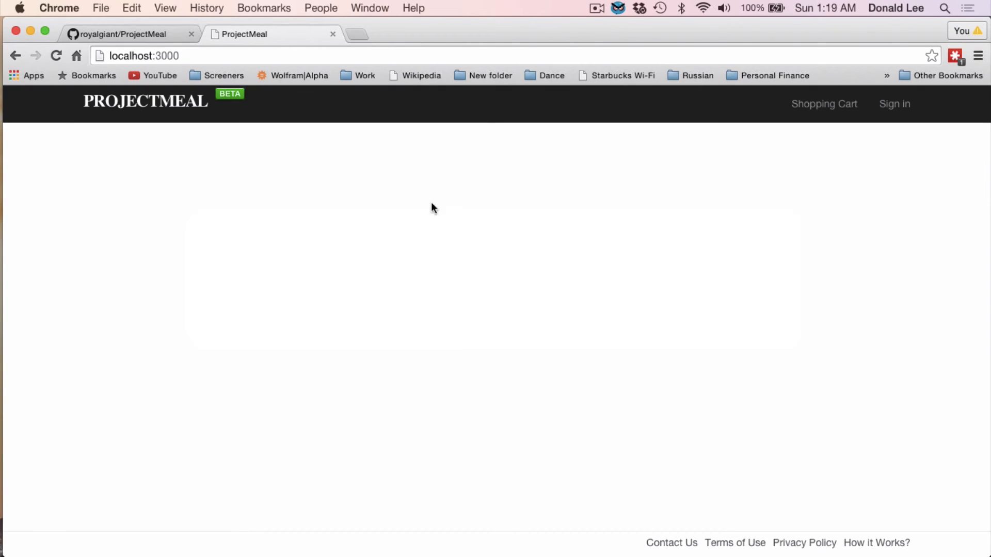
pyautogui.moveTo(387, 434)
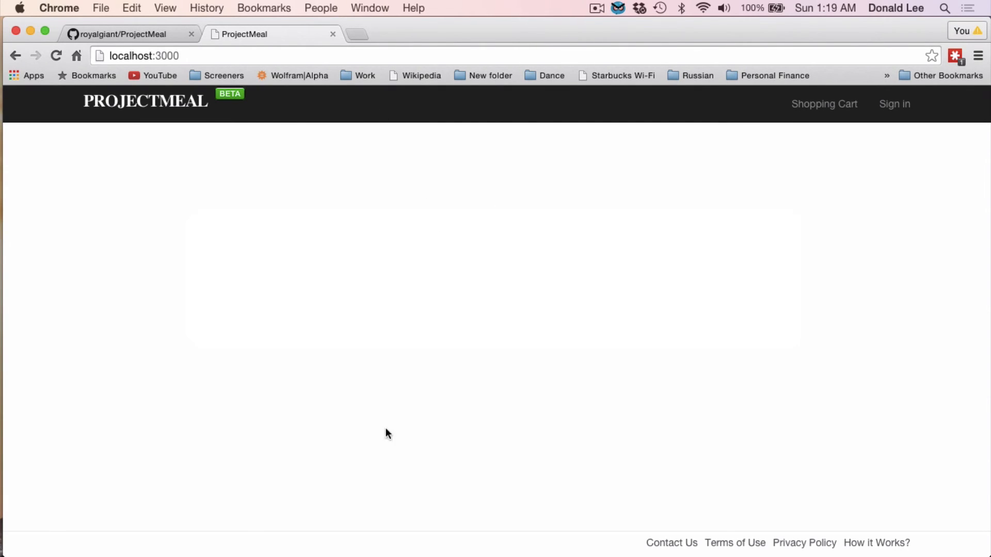
pyautogui.moveTo(371, 64)
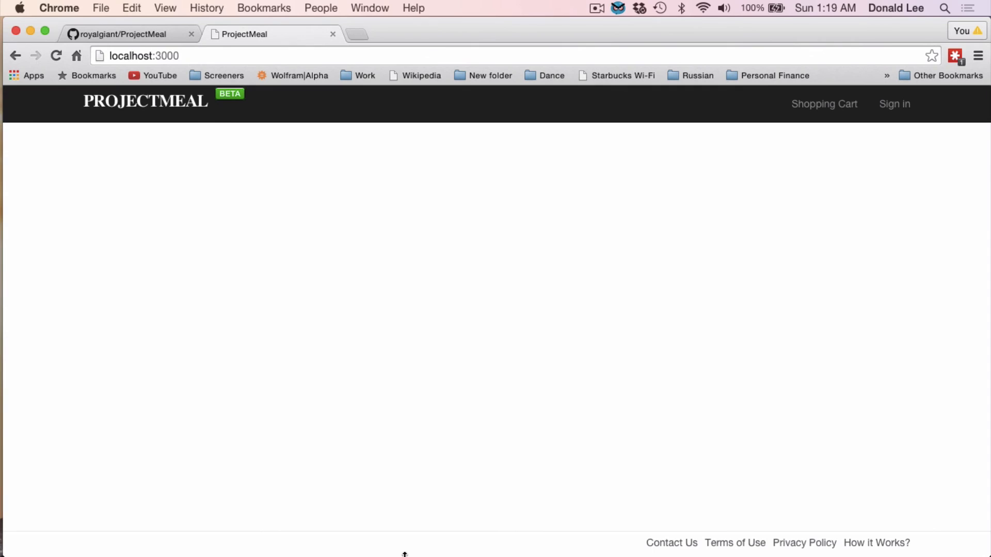
pyautogui.moveTo(606, 248)
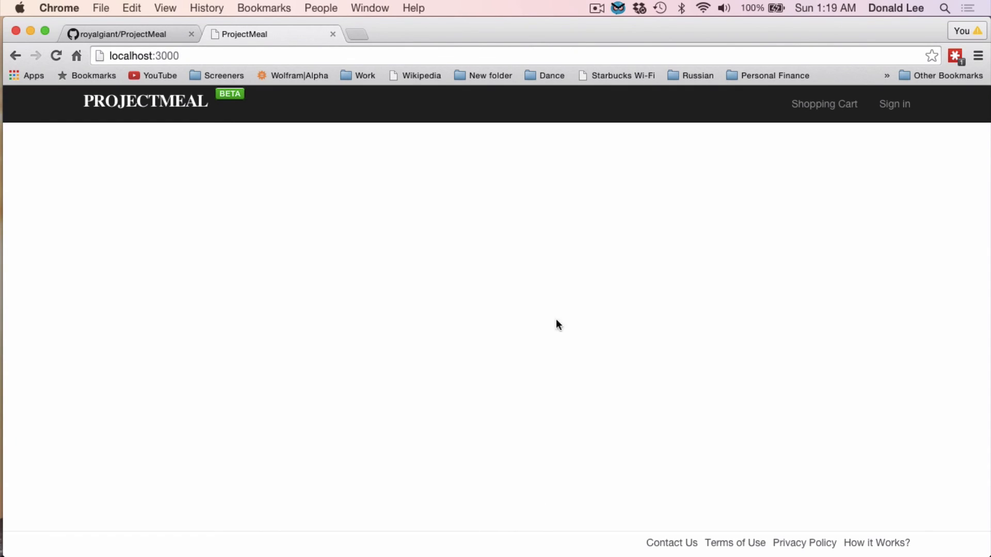
pyautogui.moveTo(499, 451)
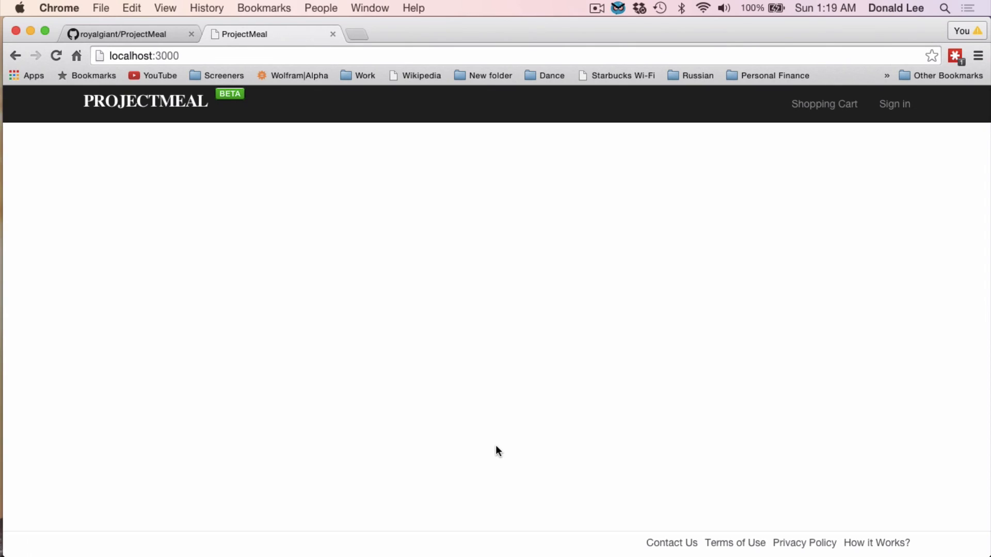